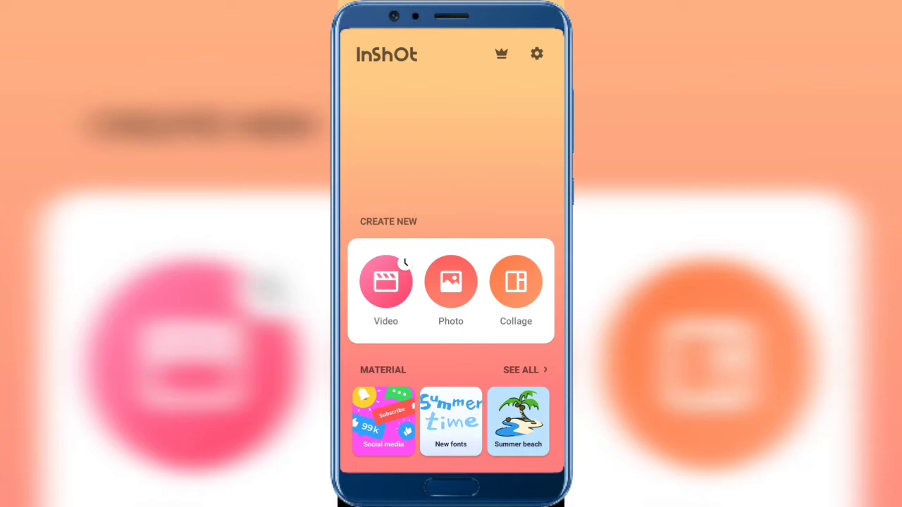
Start a new video project from the phone home-screen clip.
left_click(386, 282)
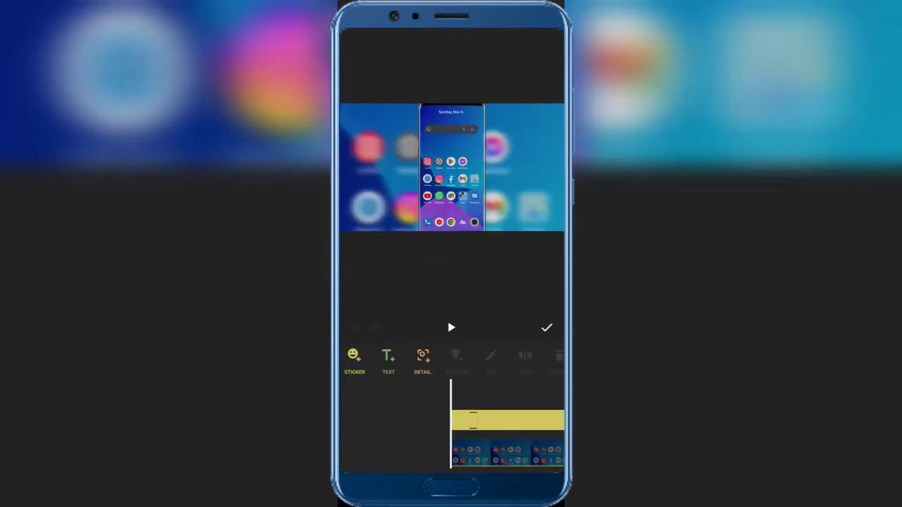
Show the imported phone-frame stickers and enter their Manage list.
left_click(355, 359)
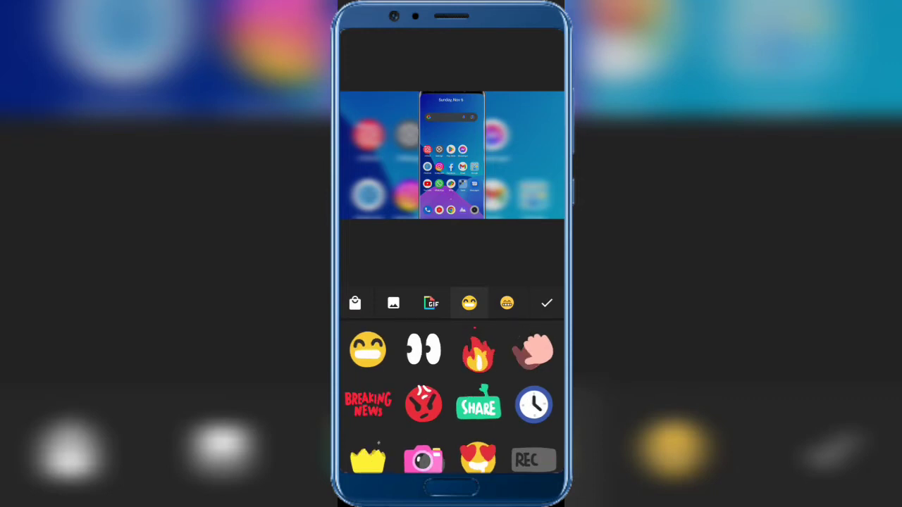
left_click(393, 303)
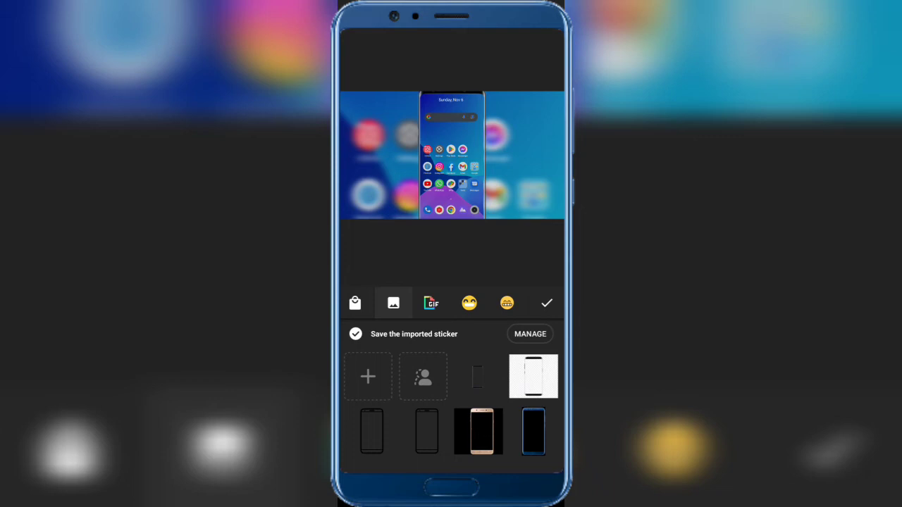
left_click(530, 333)
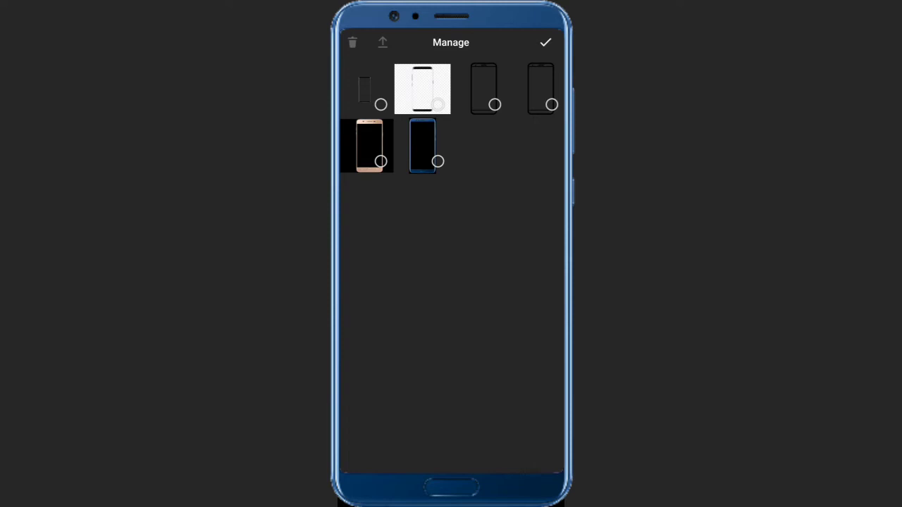